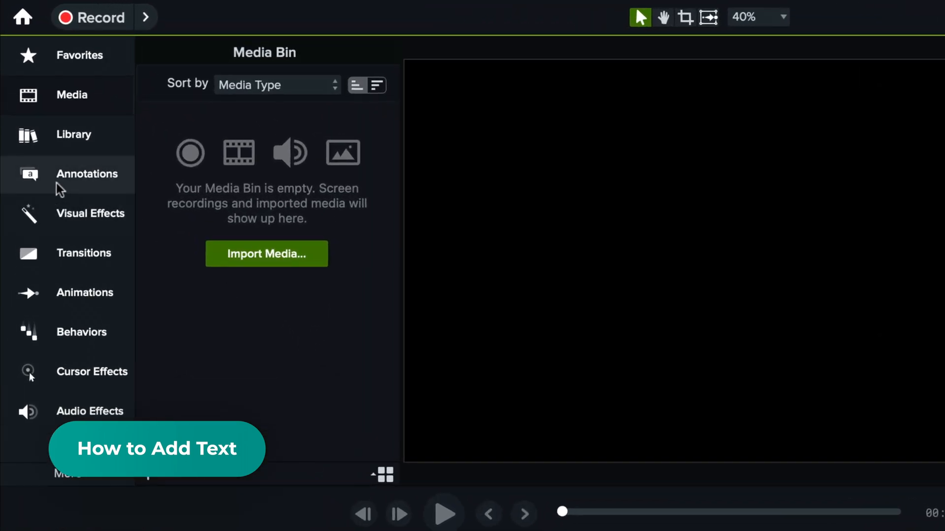
pyautogui.moveTo(78, 190)
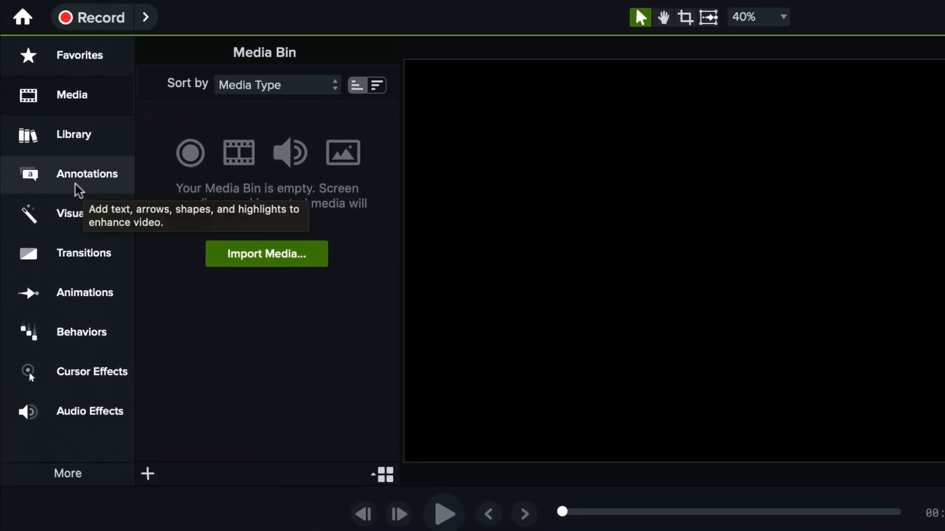
# - Open the Annotations callouts and switch the Style filter from Basic to All
pyautogui.click(87, 174)
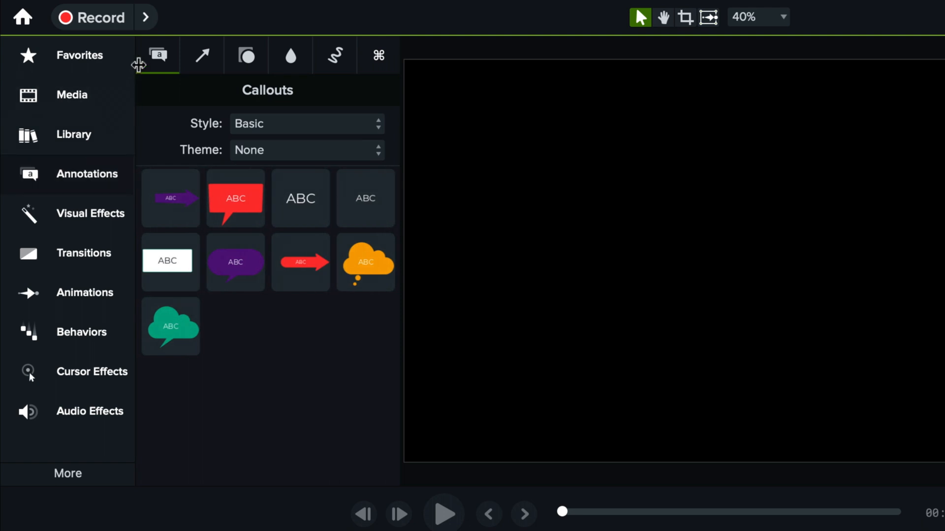
pyautogui.moveTo(252, 165)
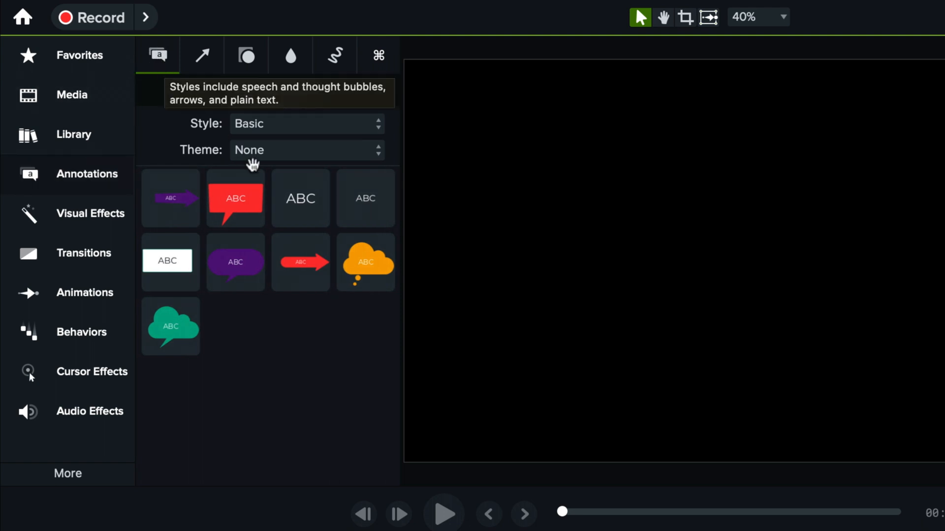
pyautogui.moveTo(266, 383)
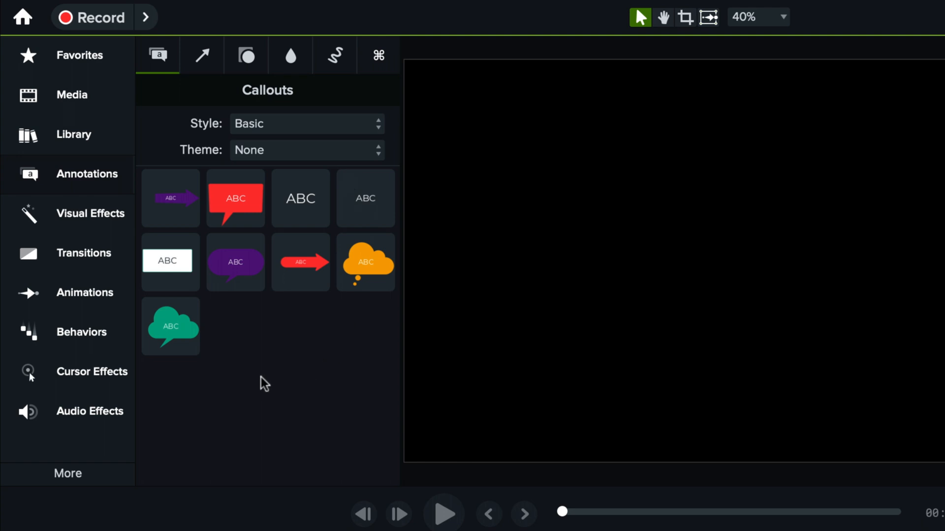
pyautogui.moveTo(280, 247)
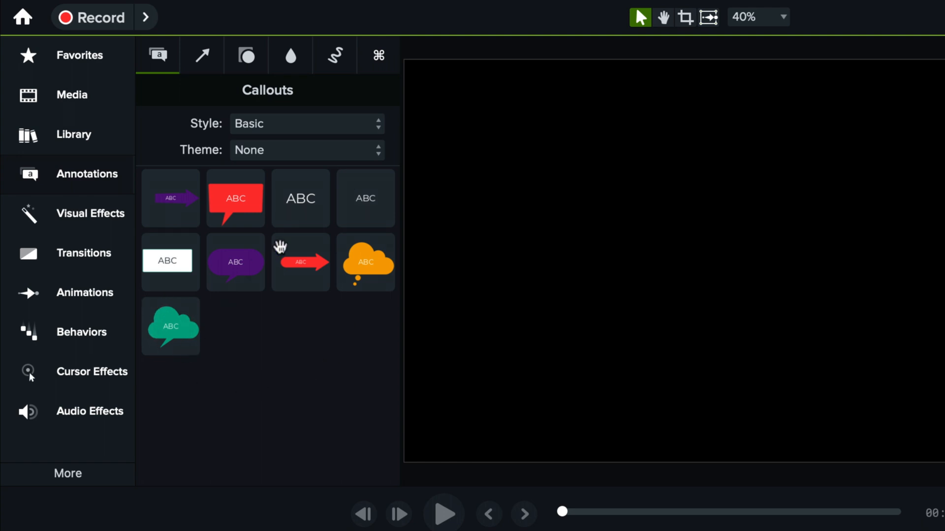
pyautogui.moveTo(295, 220)
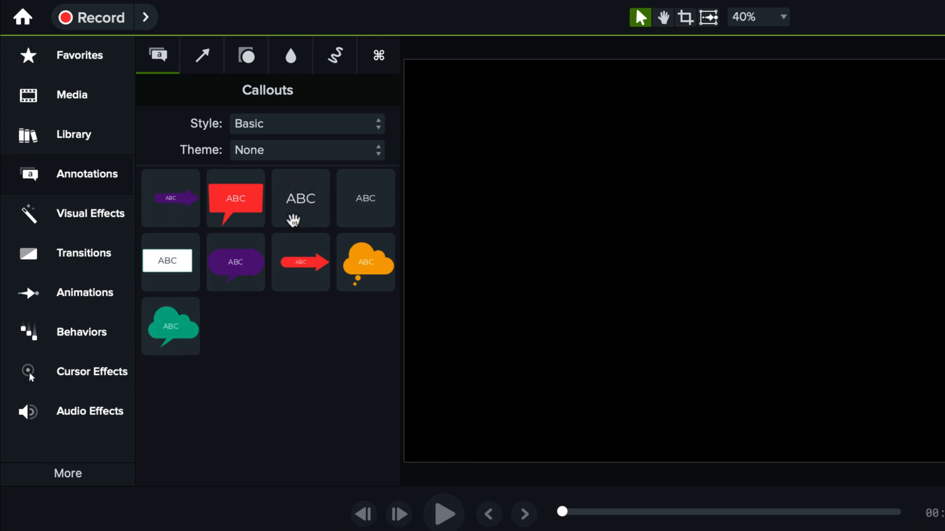
pyautogui.moveTo(259, 127)
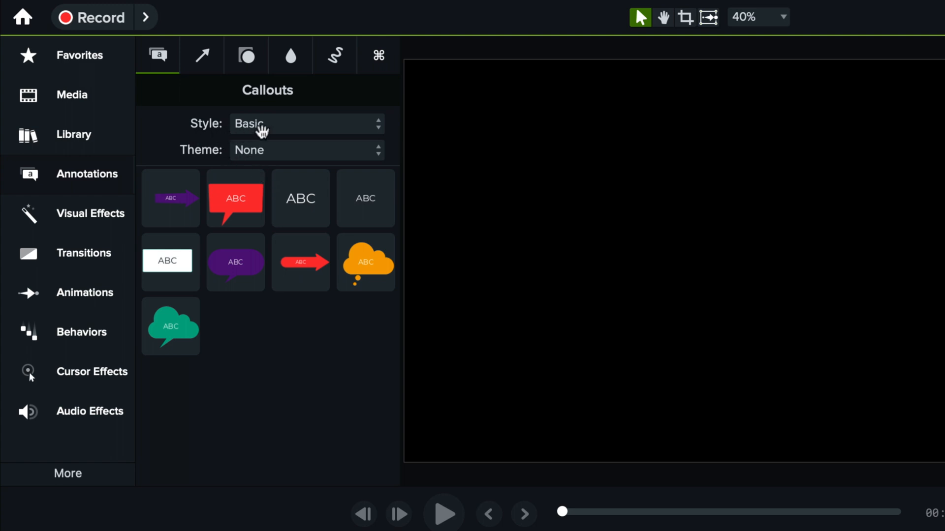
pyautogui.click(304, 124)
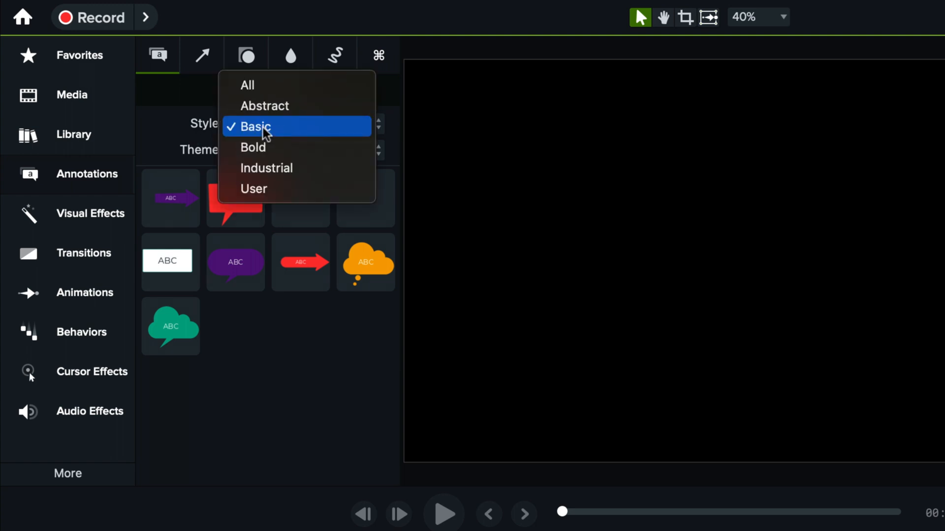
pyautogui.click(247, 84)
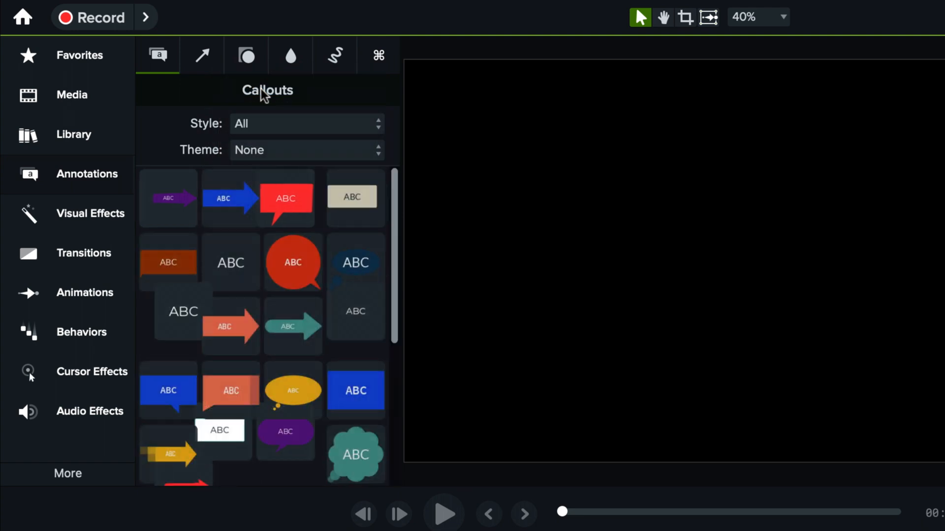
pyautogui.scroll(-3)
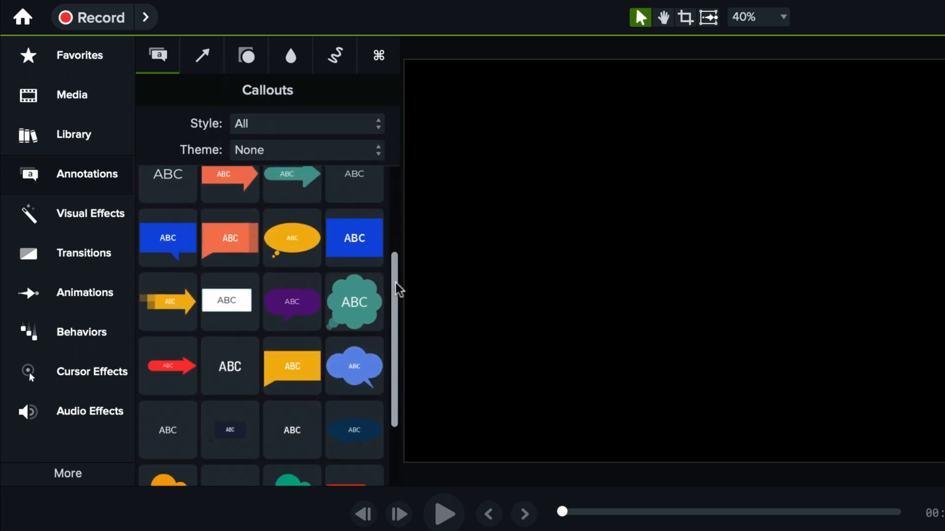
pyautogui.scroll(3)
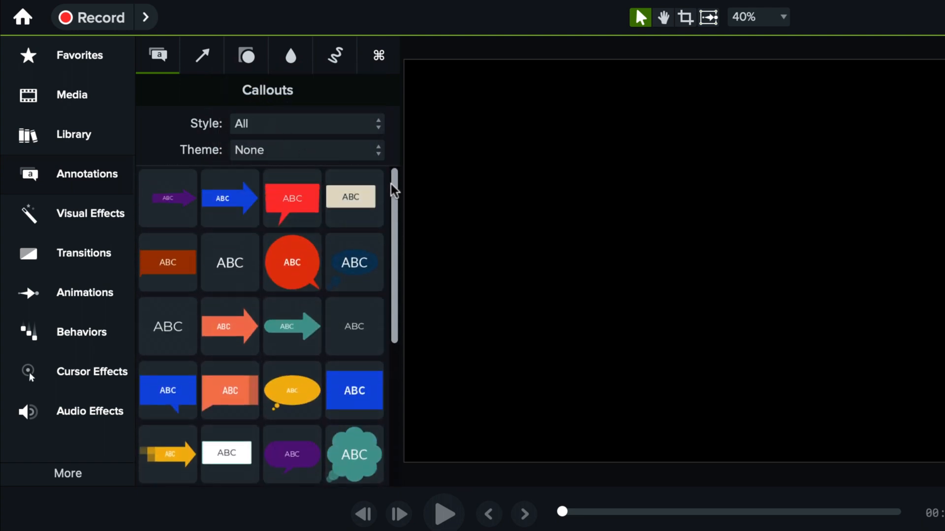
pyautogui.moveTo(163, 334)
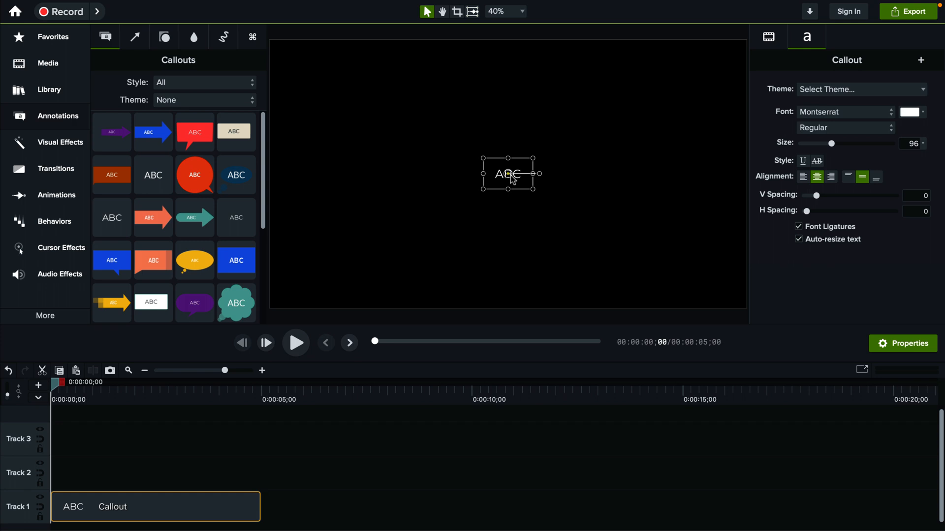
pyautogui.moveTo(125, 235)
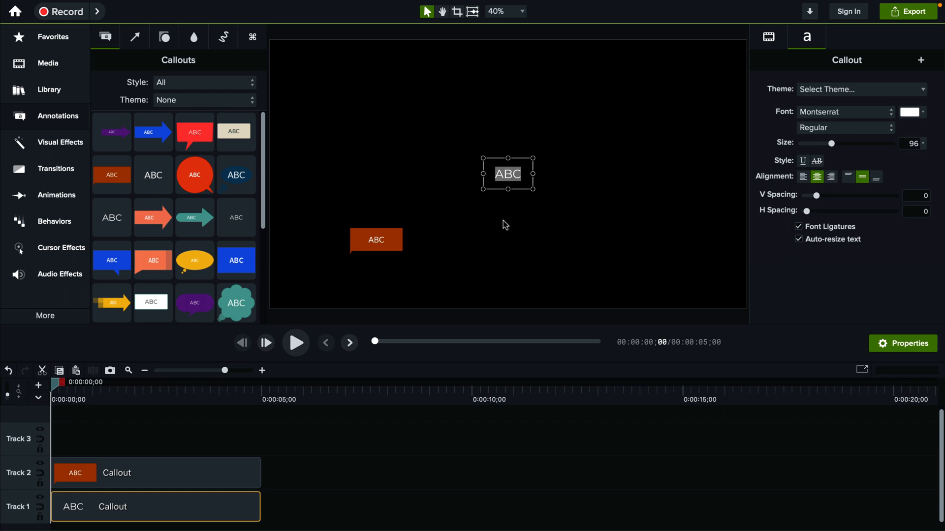
# - Type 'start typing' as the plain-text callout's new wording
pyautogui.write('start typing your own text')
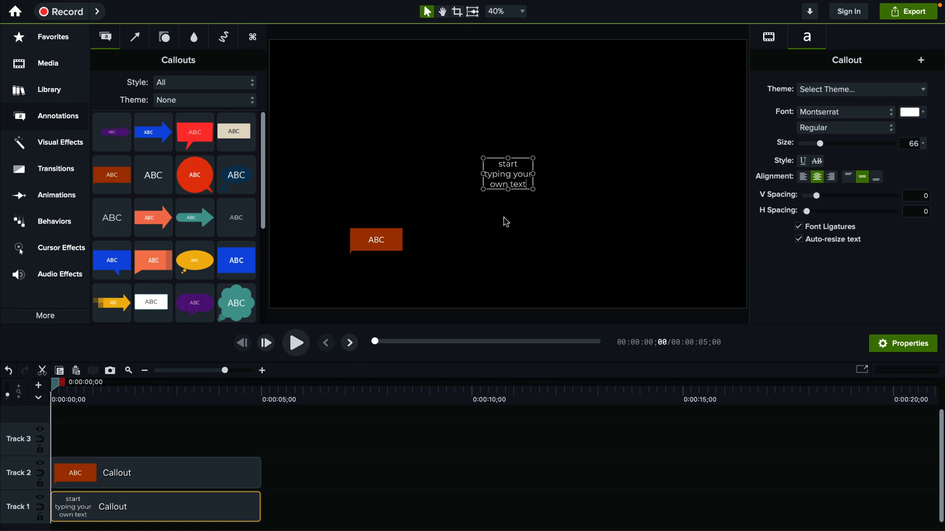
pyautogui.moveTo(490, 183)
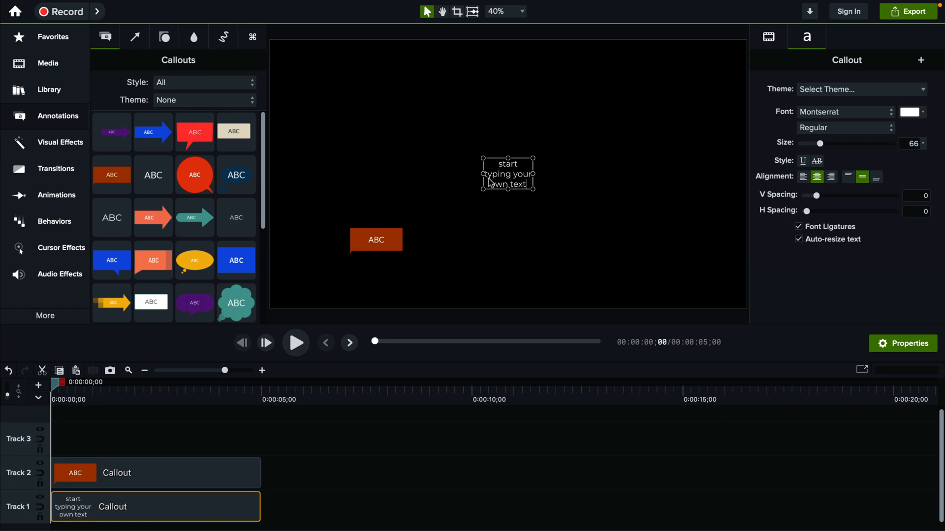
pyautogui.moveTo(534, 179)
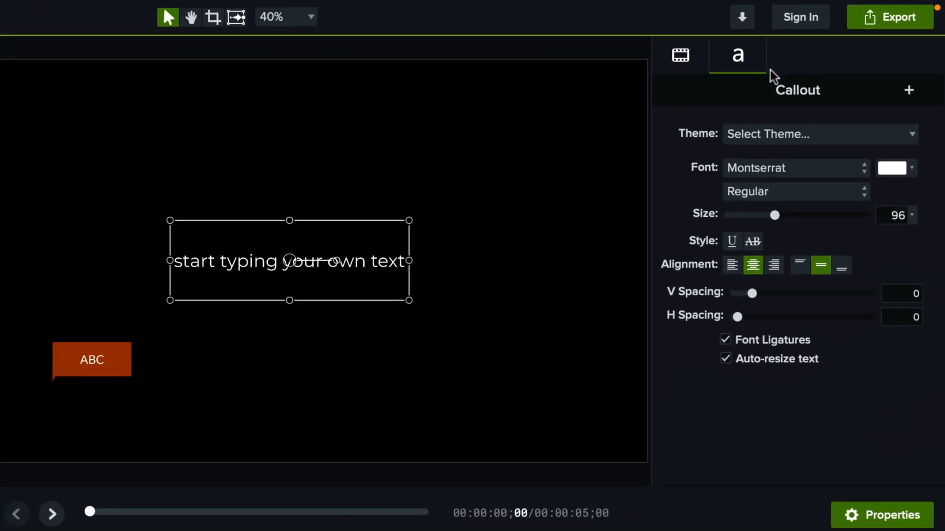
pyautogui.moveTo(753, 63)
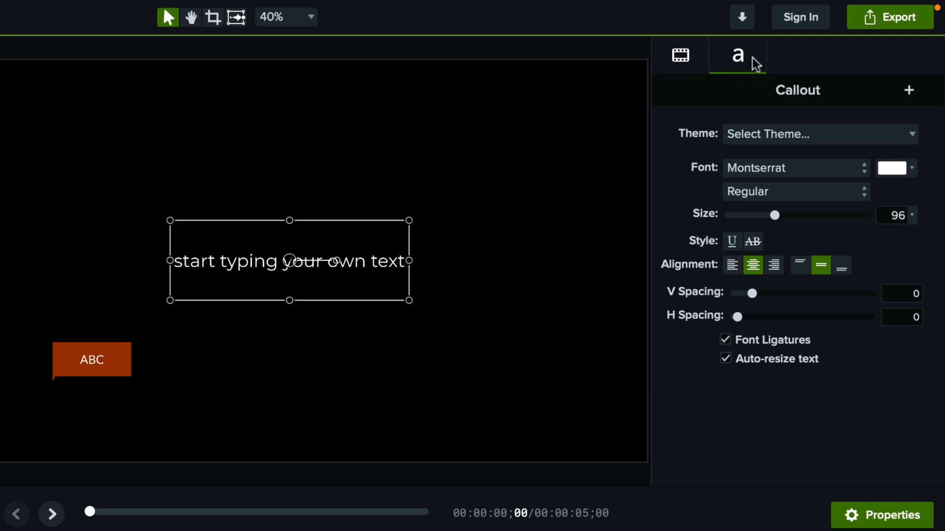
# - Set the callout text to red Source Sans Pro, with strikethrough toggled on then off
pyautogui.click(789, 167)
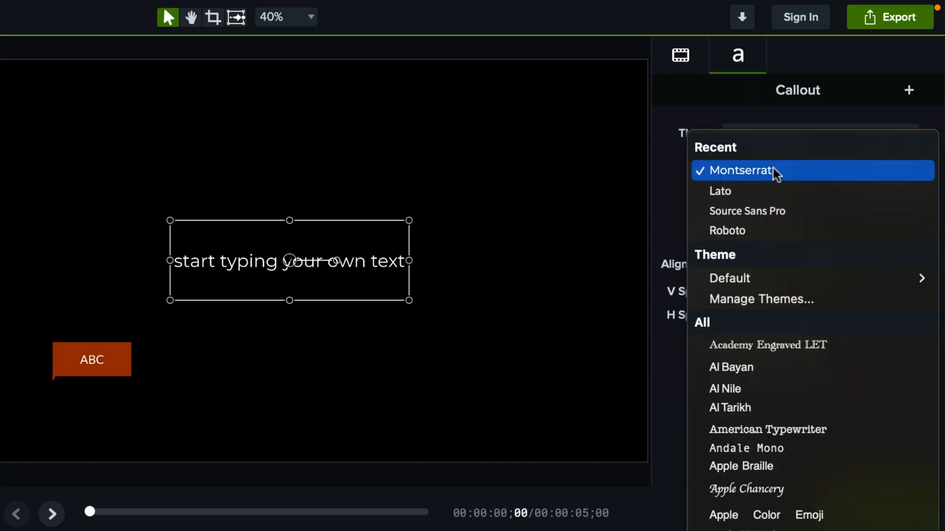
pyautogui.click(747, 211)
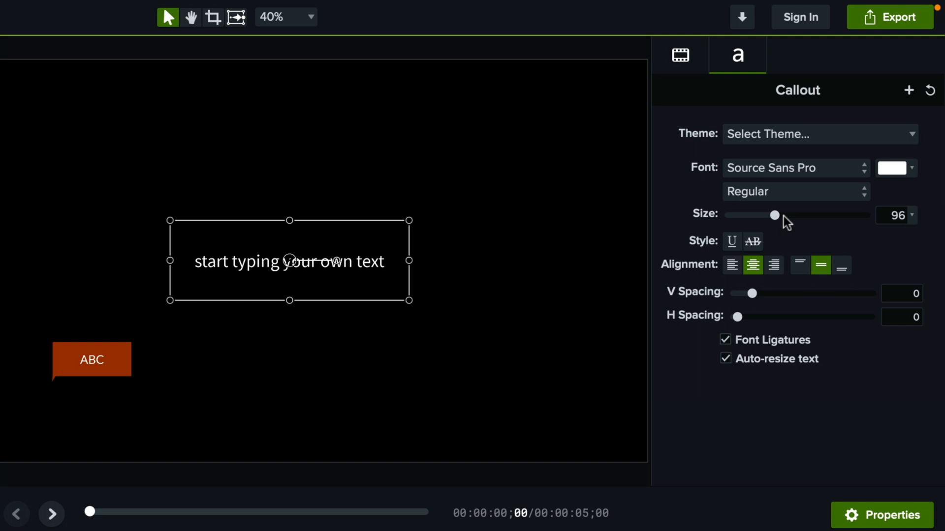
pyautogui.click(894, 167)
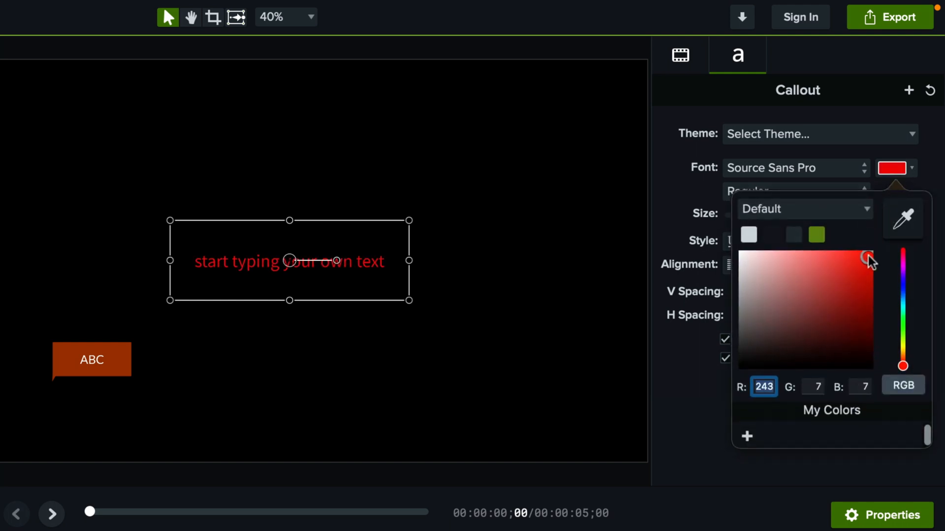
pyautogui.click(867, 255)
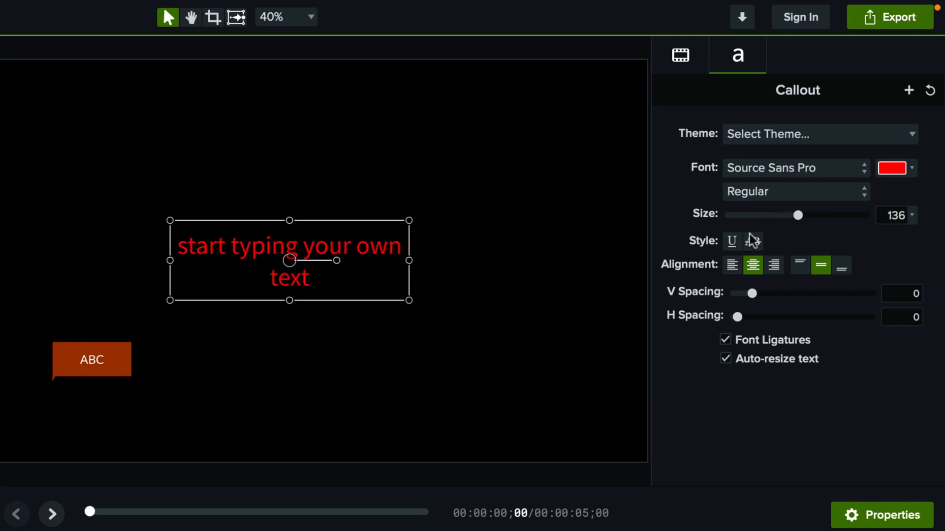
pyautogui.click(751, 241)
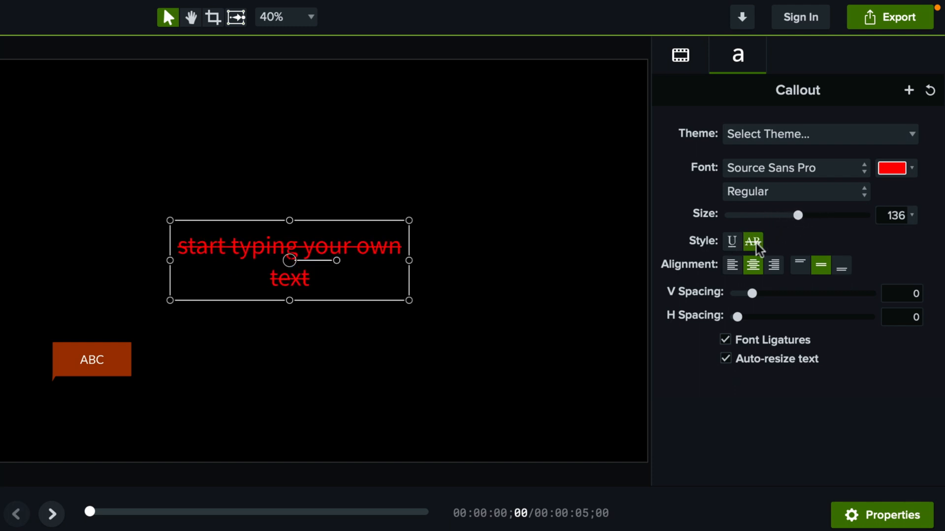
pyautogui.click(752, 242)
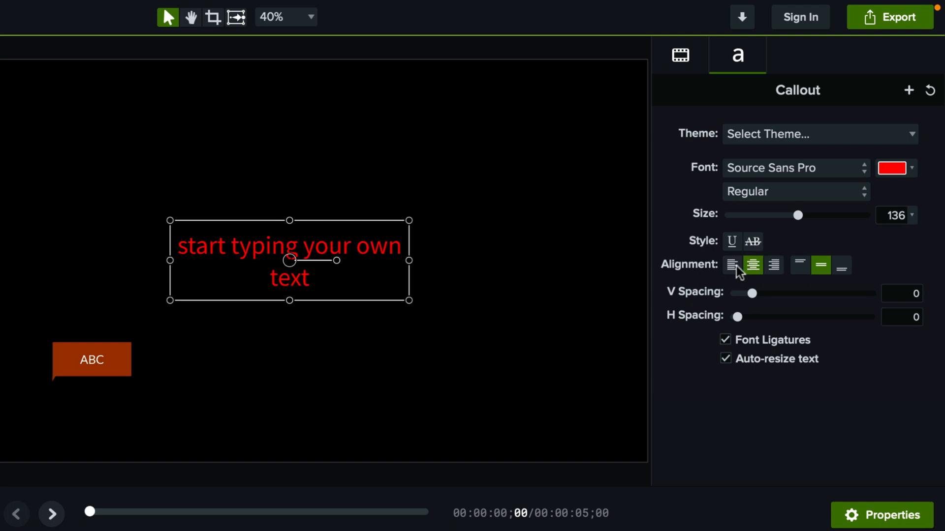
pyautogui.moveTo(746, 302)
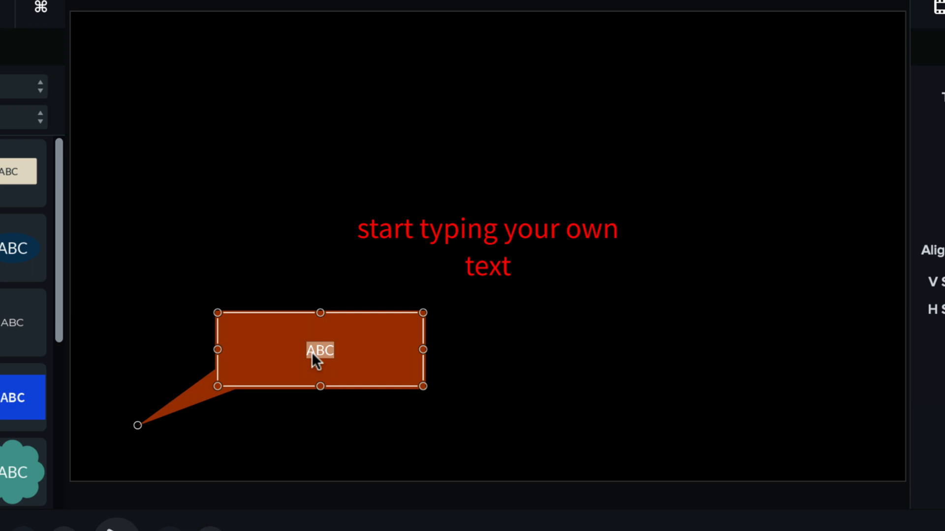
# - Type 'start typing' into the orange banner callout in place of ABC
pyautogui.write('start typing')
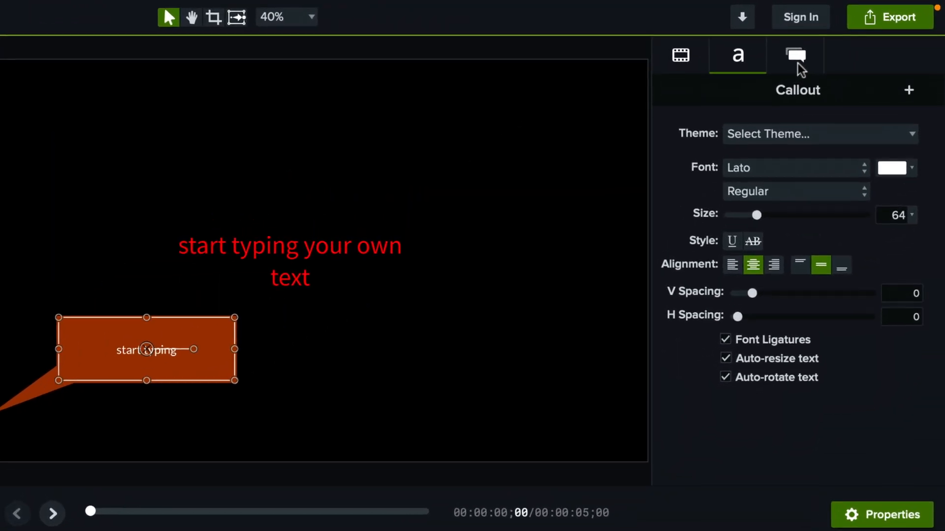
# - Change the orange callout's shape to Speech Bubble #2, keeping a Solid fill
pyautogui.click(794, 54)
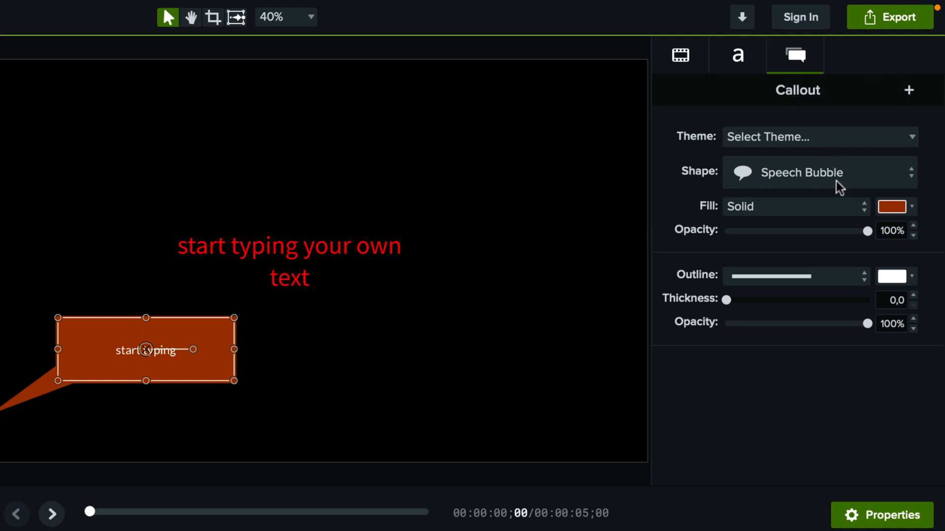
pyautogui.click(818, 172)
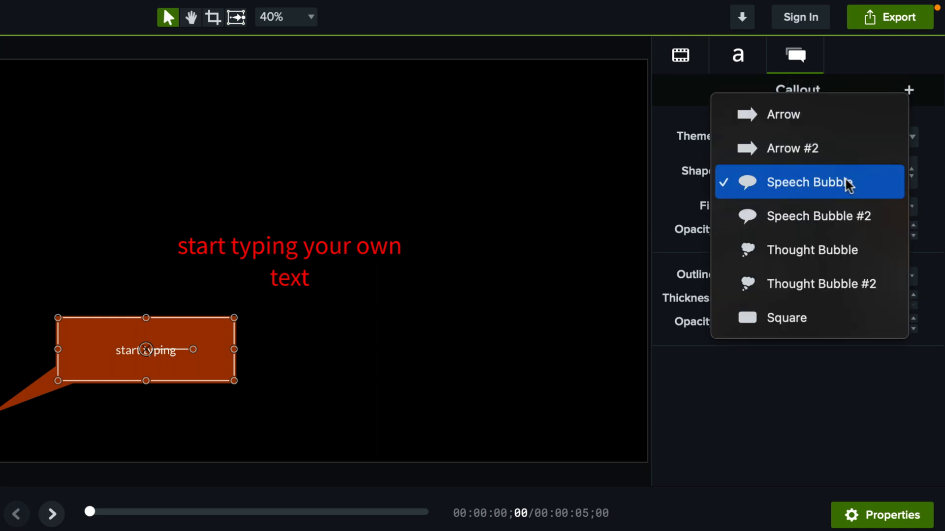
pyautogui.click(819, 215)
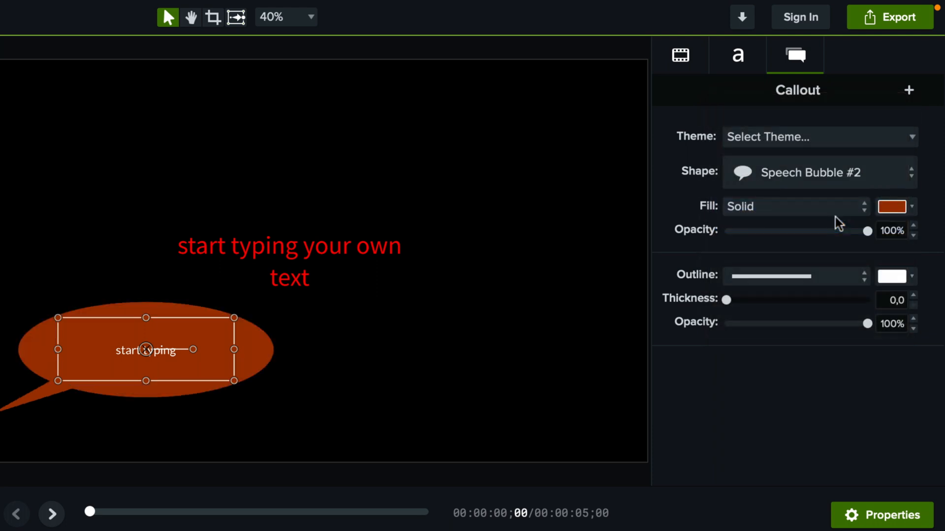
pyautogui.click(795, 207)
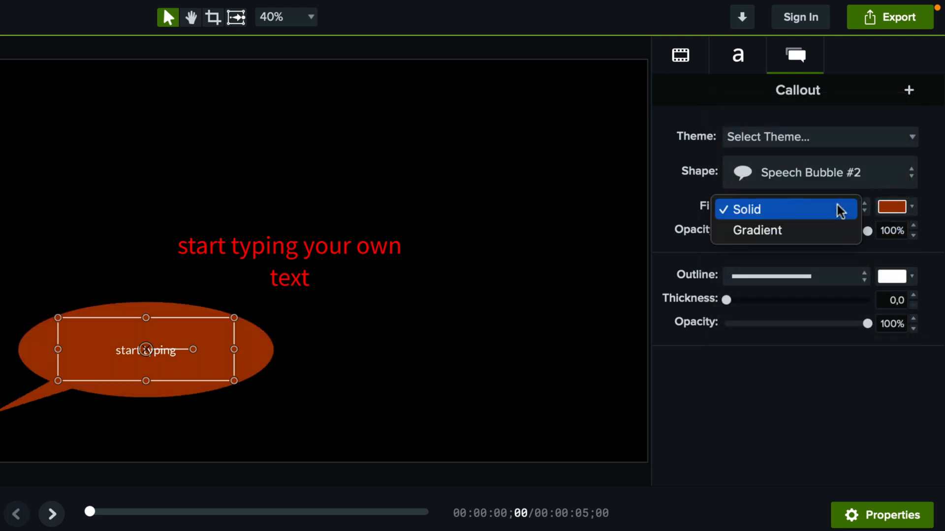
pyautogui.moveTo(760, 218)
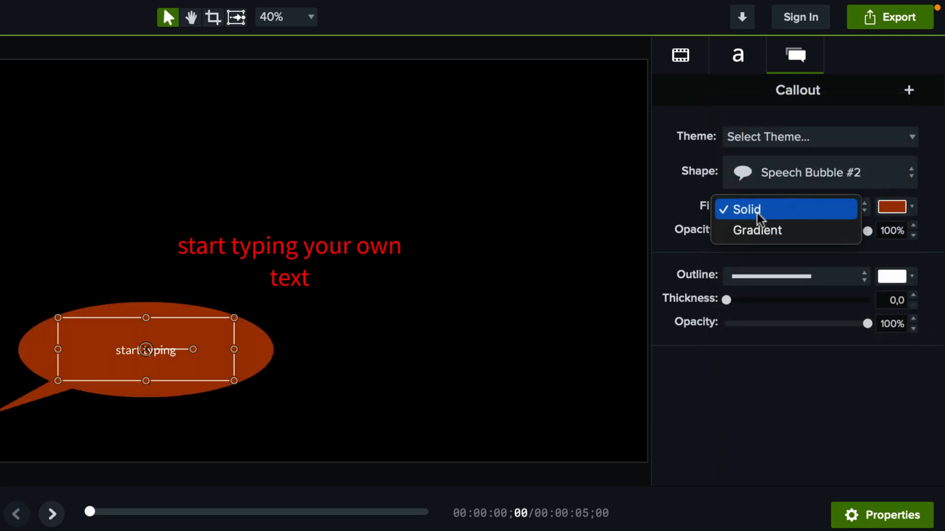
pyautogui.click(749, 209)
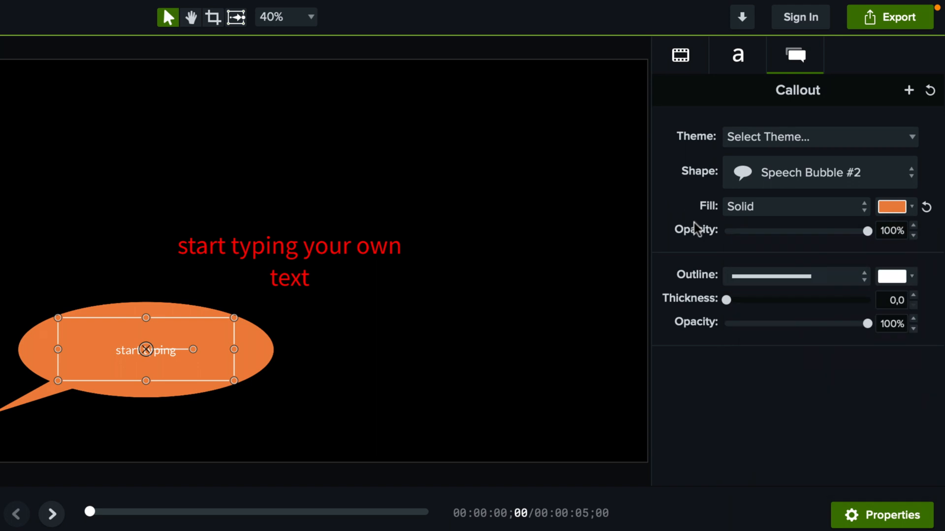
pyautogui.moveTo(777, 279)
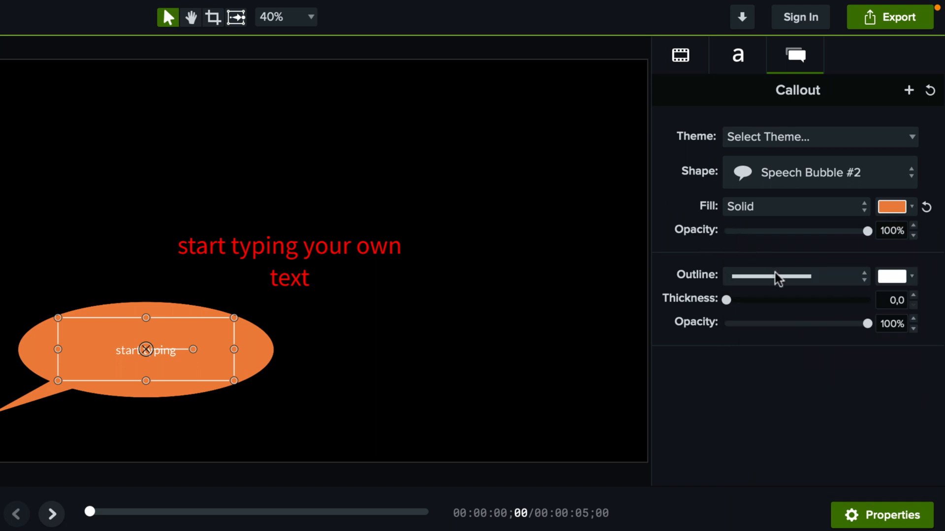